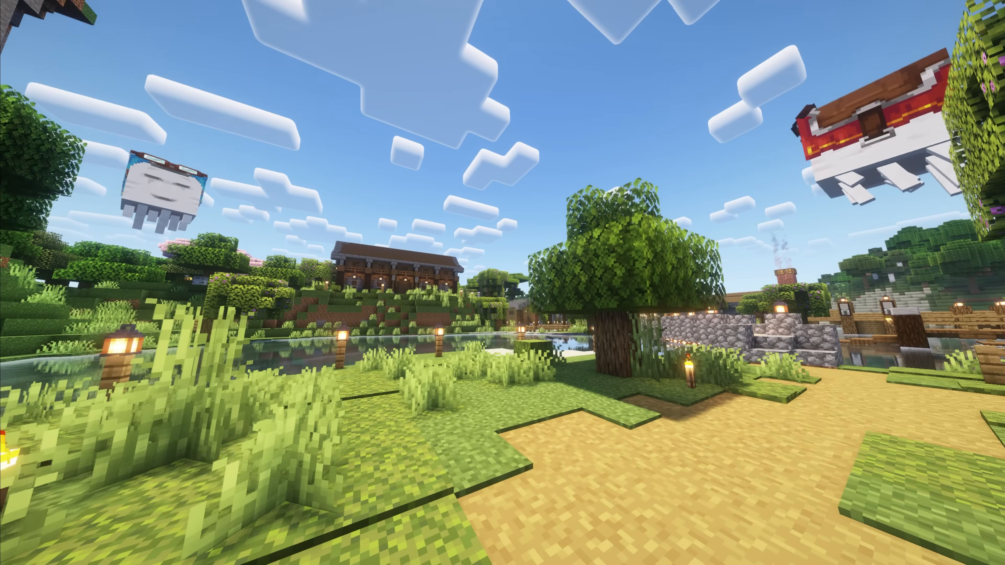
{"action": "mouse_move", "coordinate": [502, 282]}
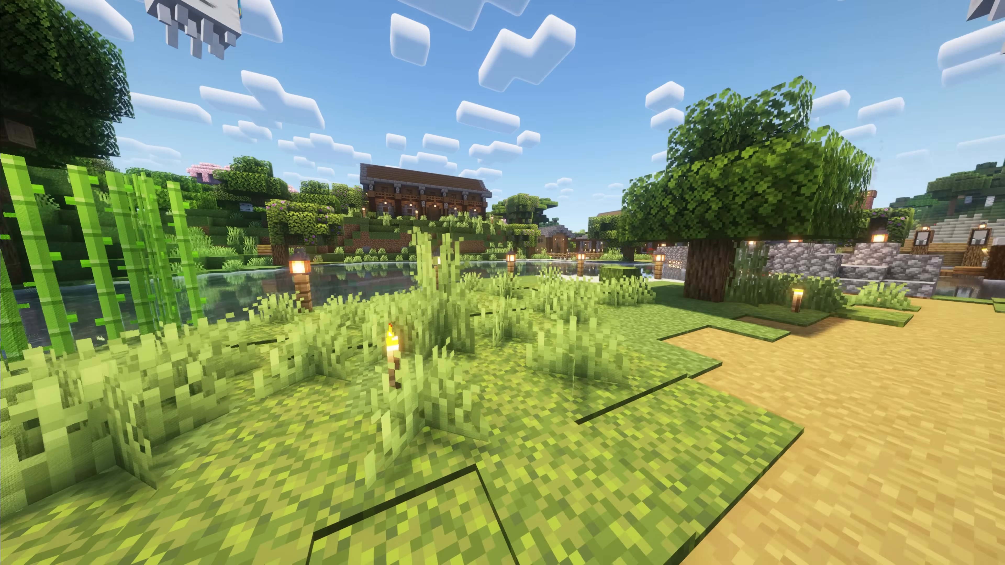
{"action": "mouse_move", "coordinate": [502, 283]}
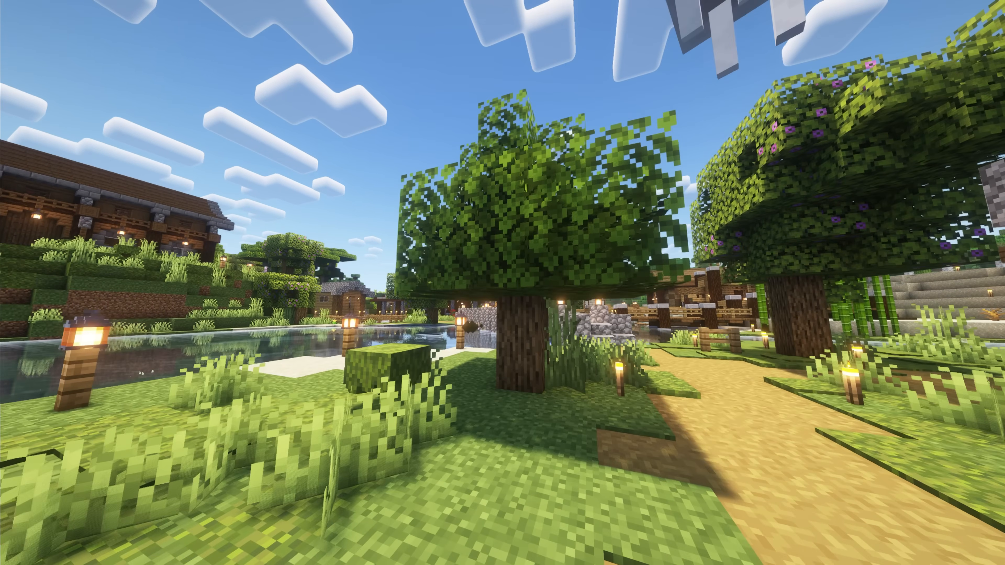
{"action": "mouse_move", "coordinate": [502, 283]}
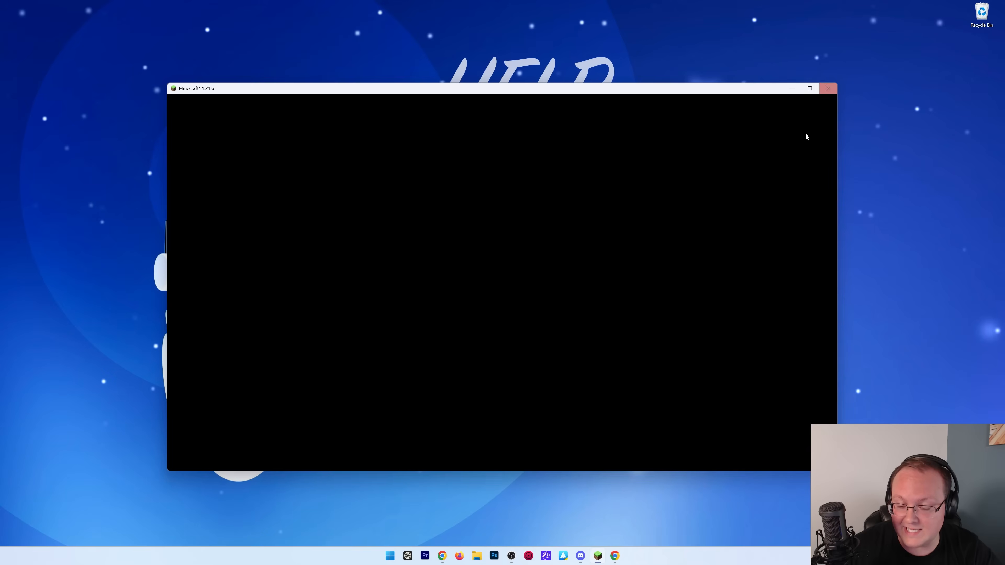
Step: Search Google for 'shader packs minecraft' and reach the CurseForge shaders results
{"action": "left_click", "coordinate": [827, 88]}
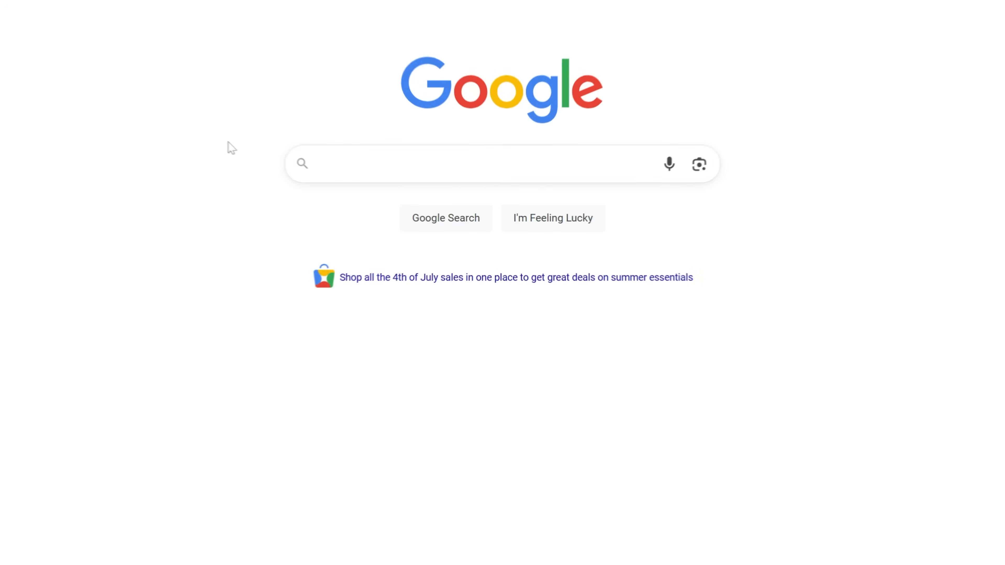
{"action": "type", "text": "shader"}
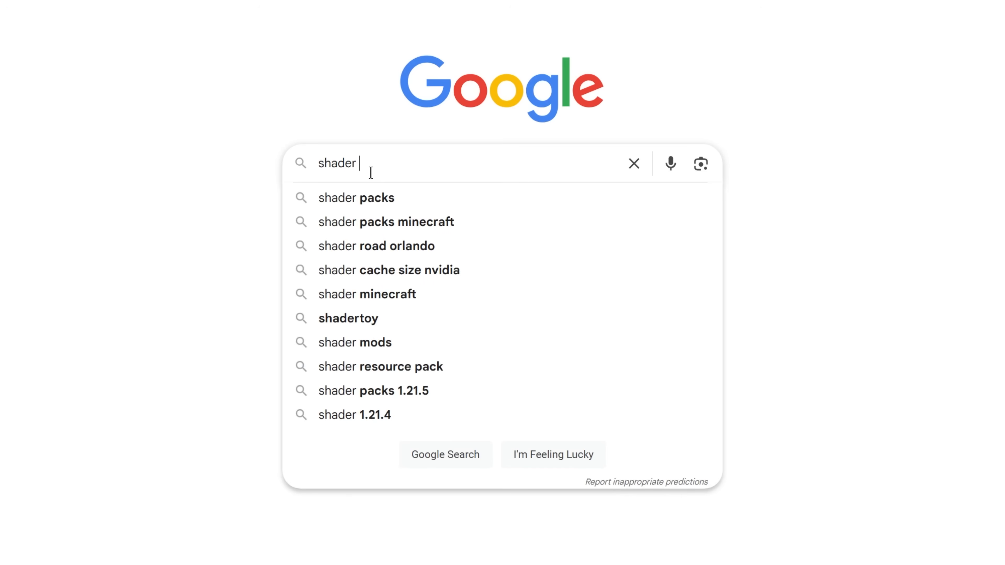
{"action": "left_click", "coordinate": [385, 222]}
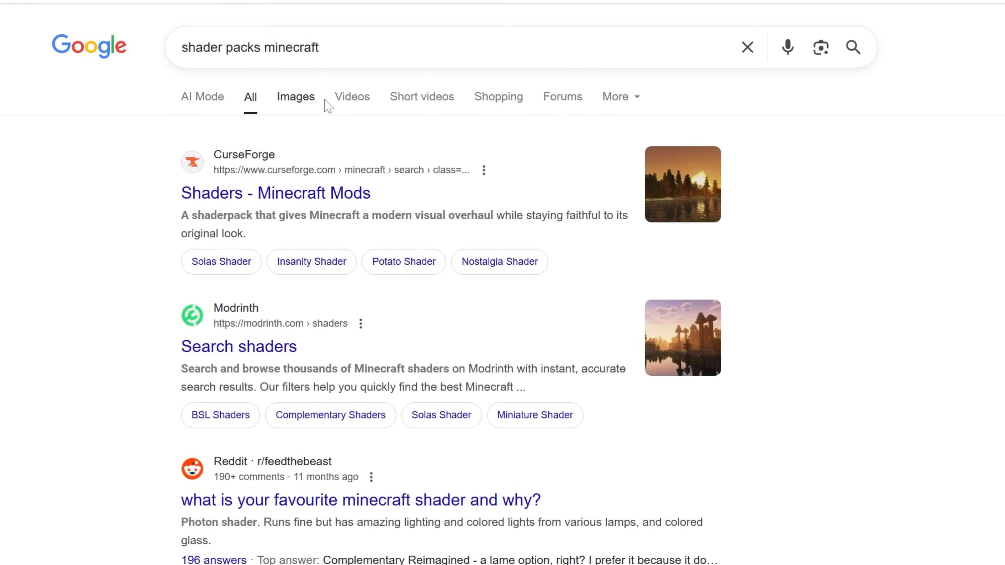
{"action": "left_click", "coordinate": [275, 194]}
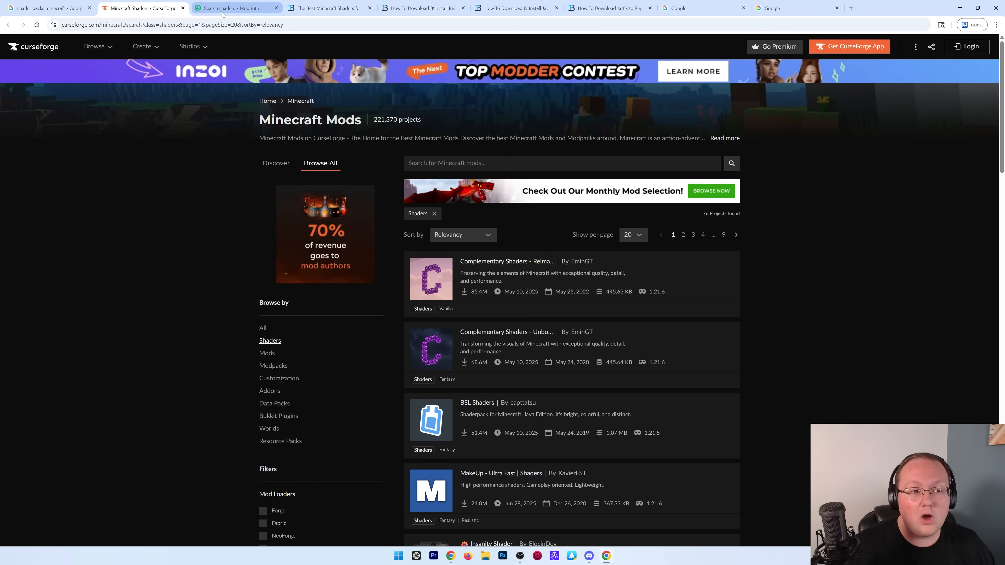
Step: Browse the Modrinth listing and best-shaders article tabs, returning to the CurseForge listing
{"action": "left_click", "coordinate": [232, 8]}
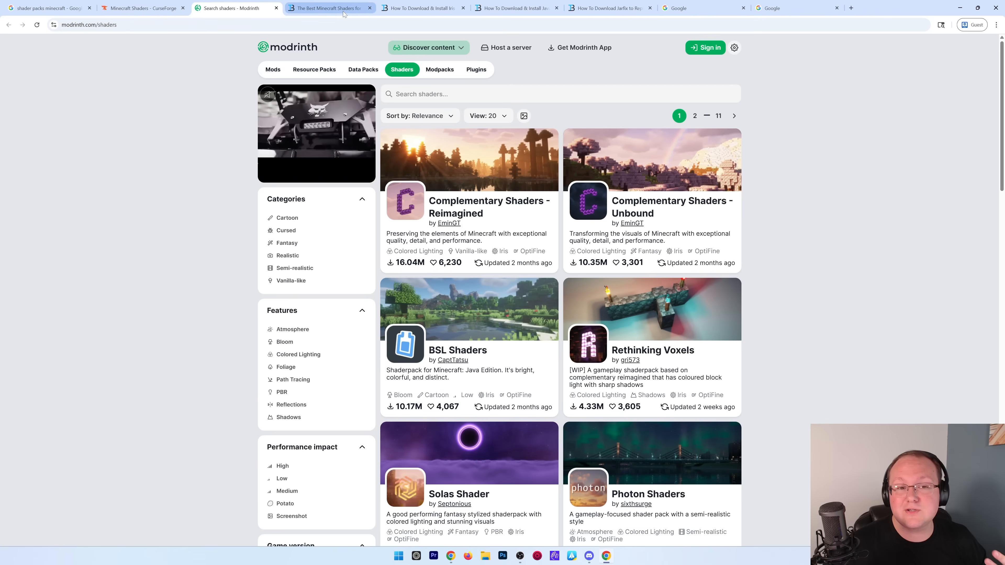
{"action": "left_click", "coordinate": [326, 8]}
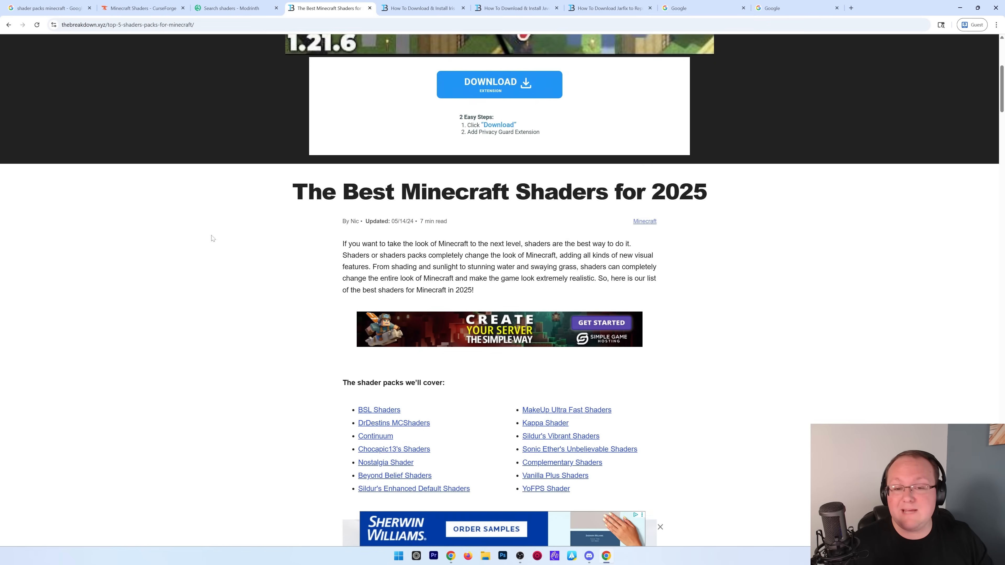
{"action": "scroll", "scroll_direction": "down", "scroll_amount": 3}
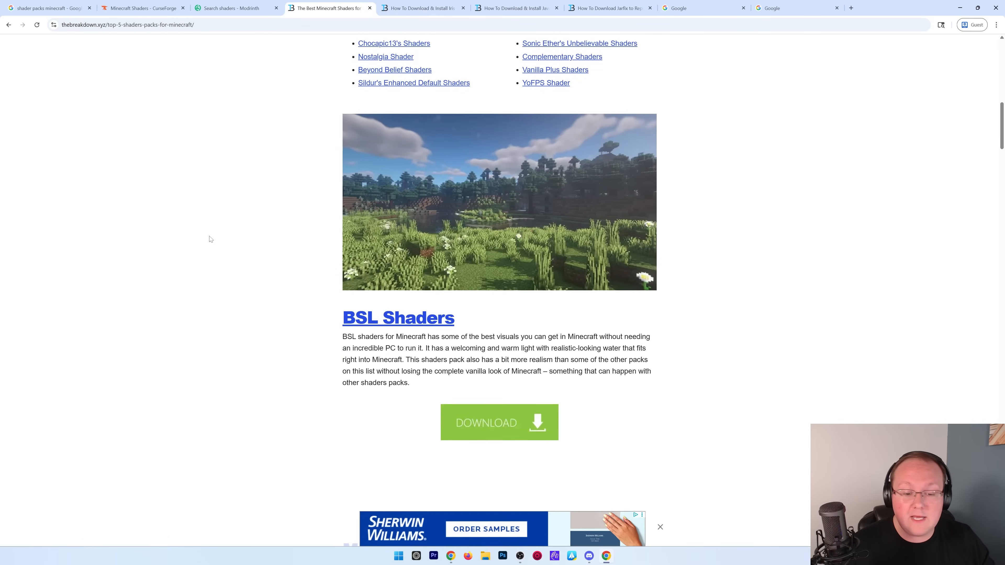
{"action": "scroll", "scroll_direction": "down", "scroll_amount": 3}
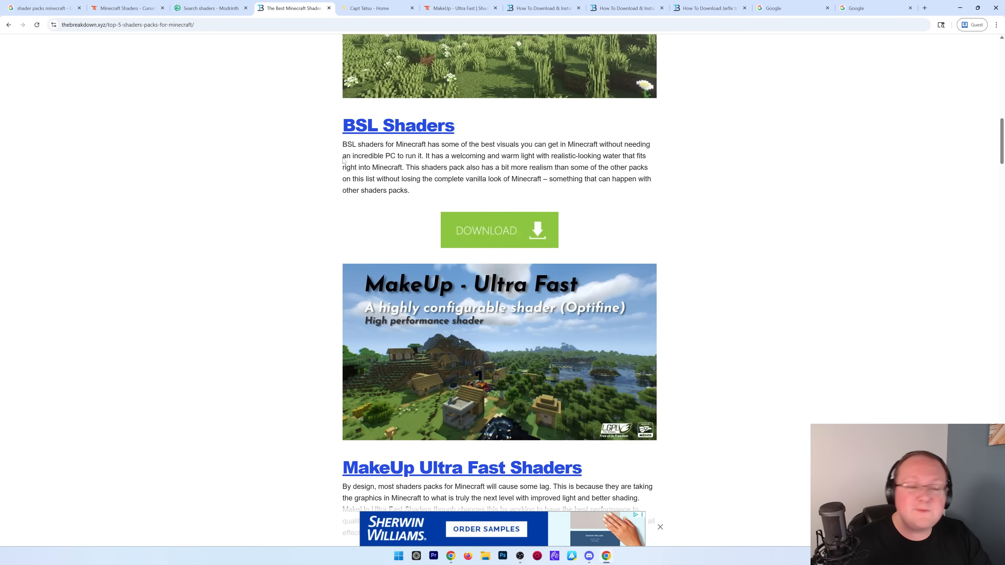
{"action": "left_click", "coordinate": [210, 8]}
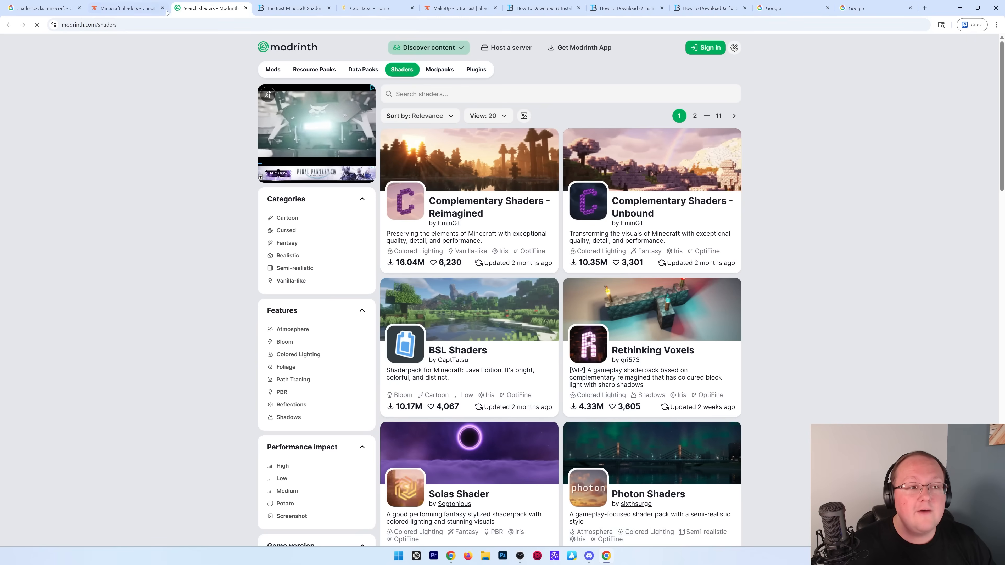
{"action": "left_click", "coordinate": [125, 8]}
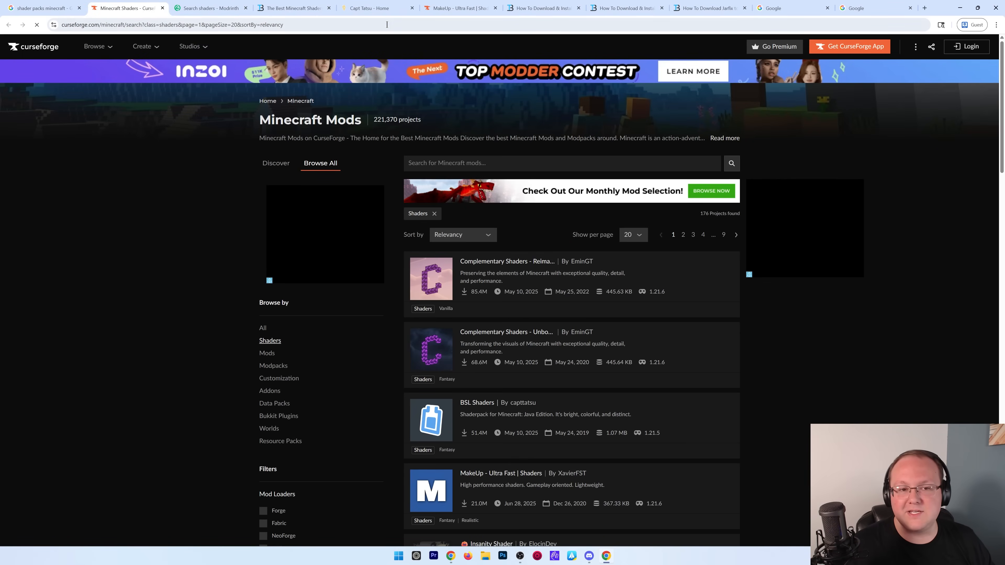
Step: Download BSL Shaders 10.0 from Modrinth as BSL_v10.0.zip, then move to the MakeUp page
{"action": "left_click", "coordinate": [211, 8]}
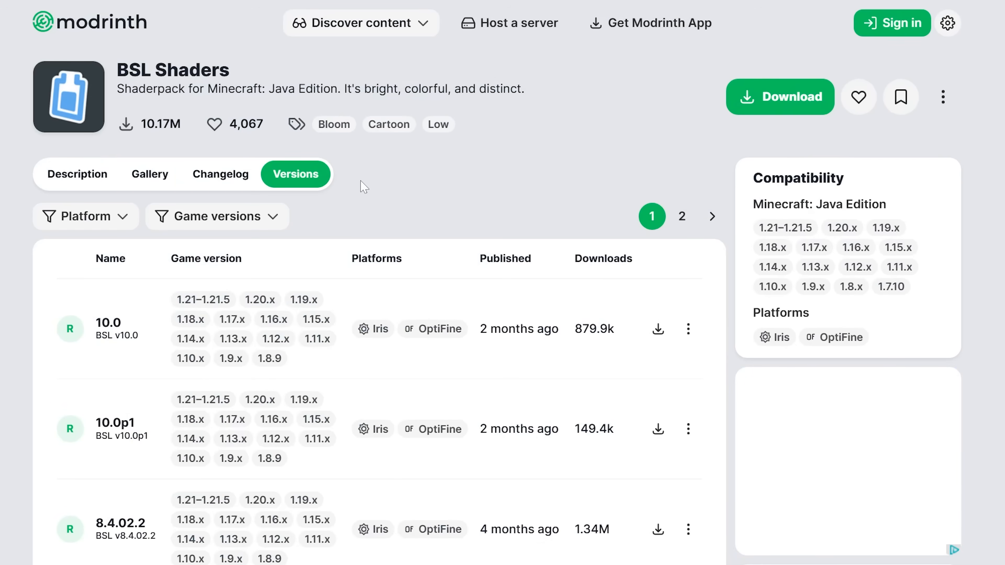
{"action": "mouse_move", "coordinate": [656, 329]}
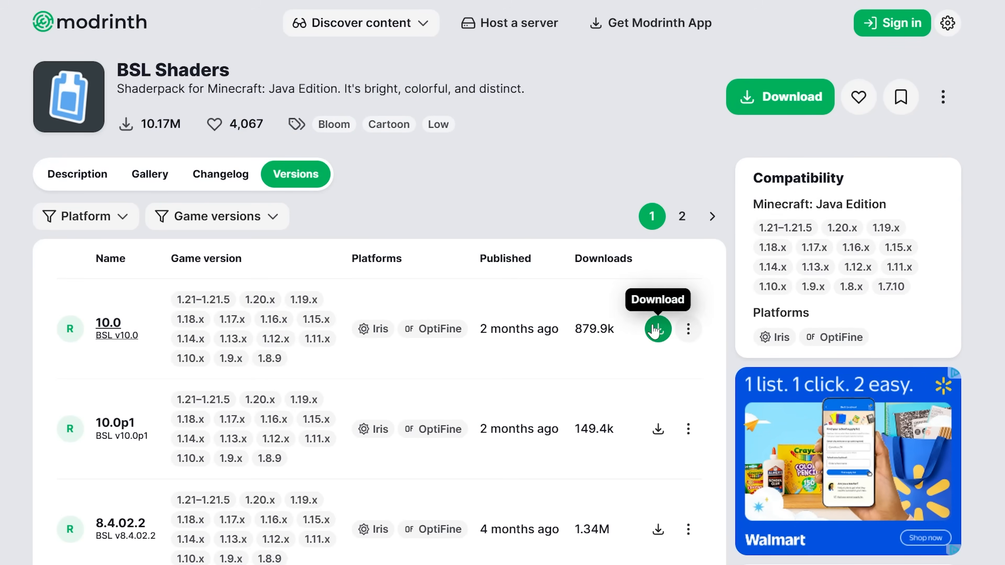
{"action": "left_click", "coordinate": [657, 328]}
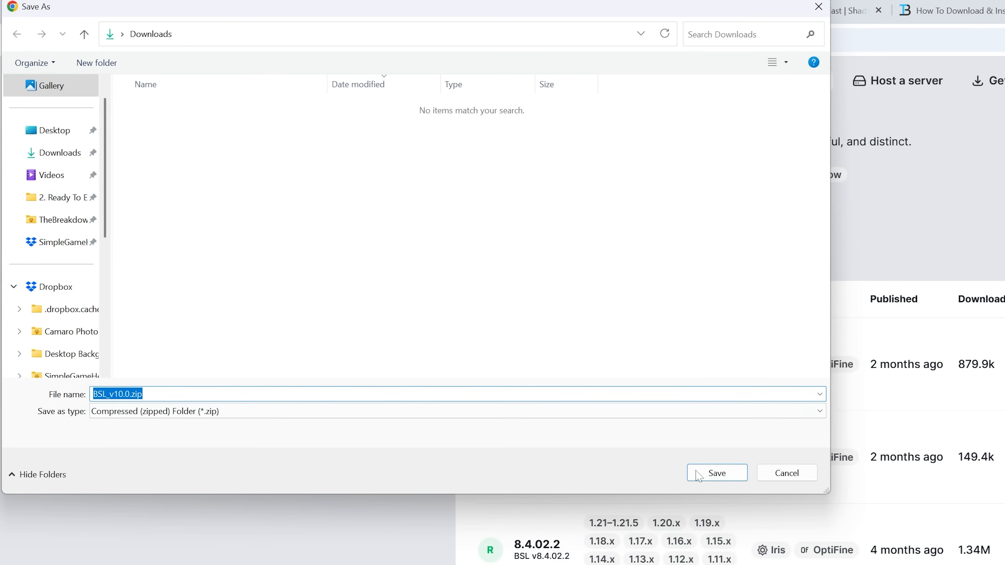
{"action": "left_click", "coordinate": [716, 473]}
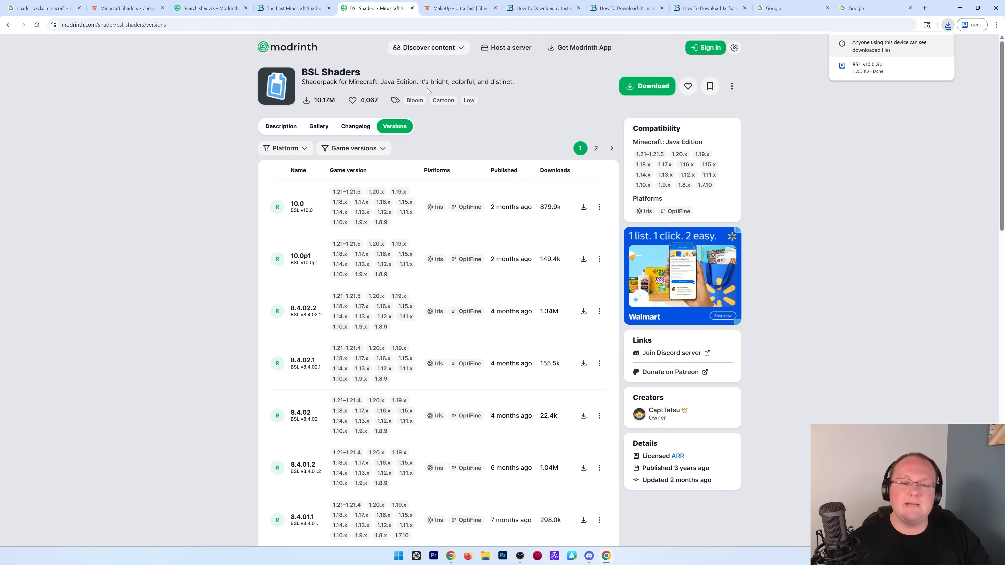
{"action": "left_click", "coordinate": [459, 7]}
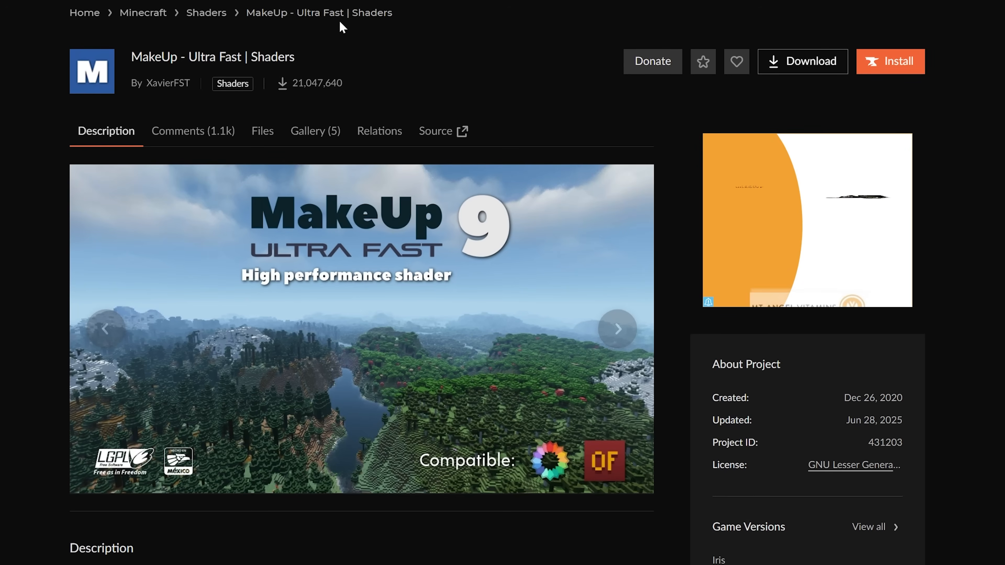
Step: Download MakeUp-UltraFast-9.1f.zip from the CurseForge Files list
{"action": "left_click", "coordinate": [262, 130]}
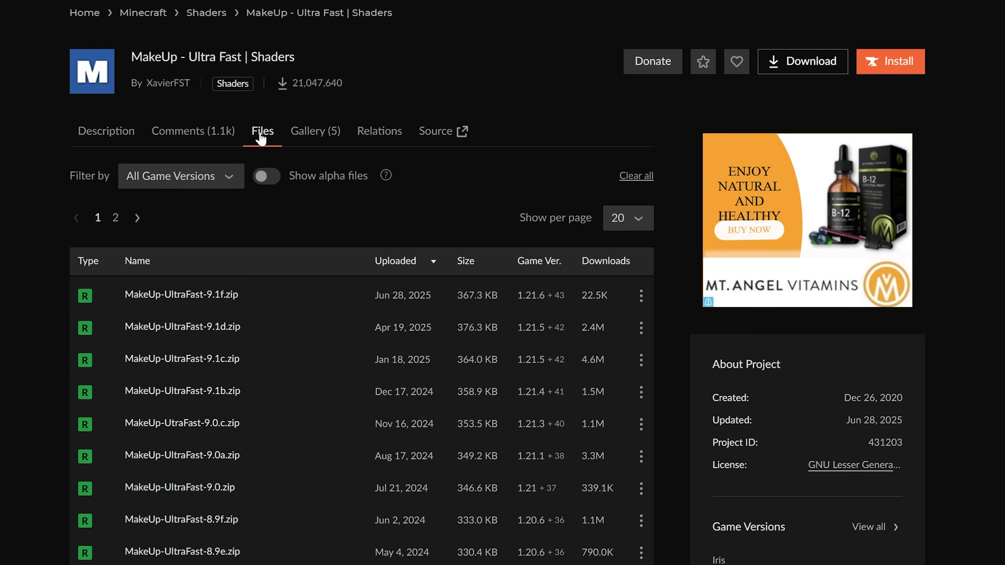
{"action": "left_click", "coordinate": [640, 295]}
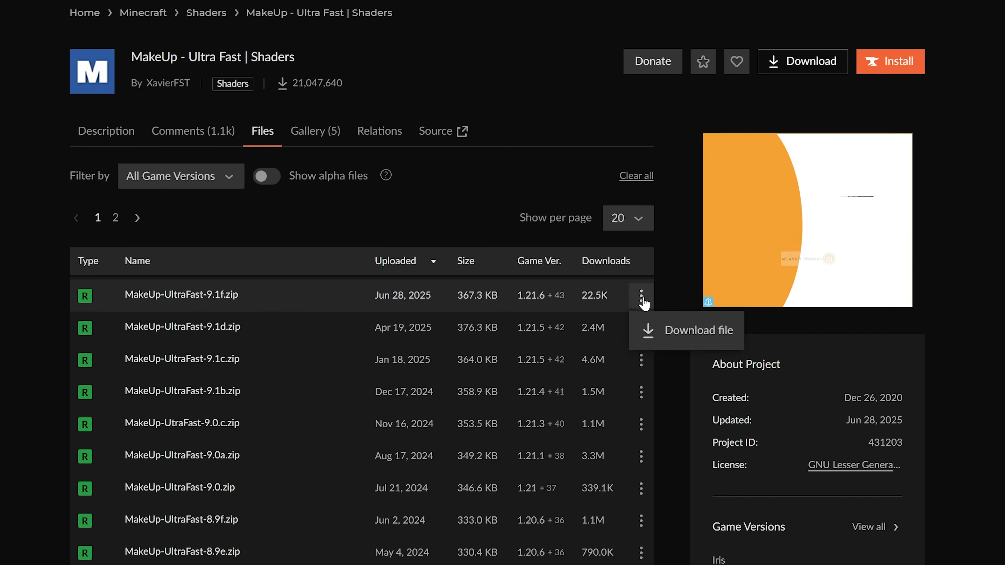
{"action": "left_click", "coordinate": [696, 330]}
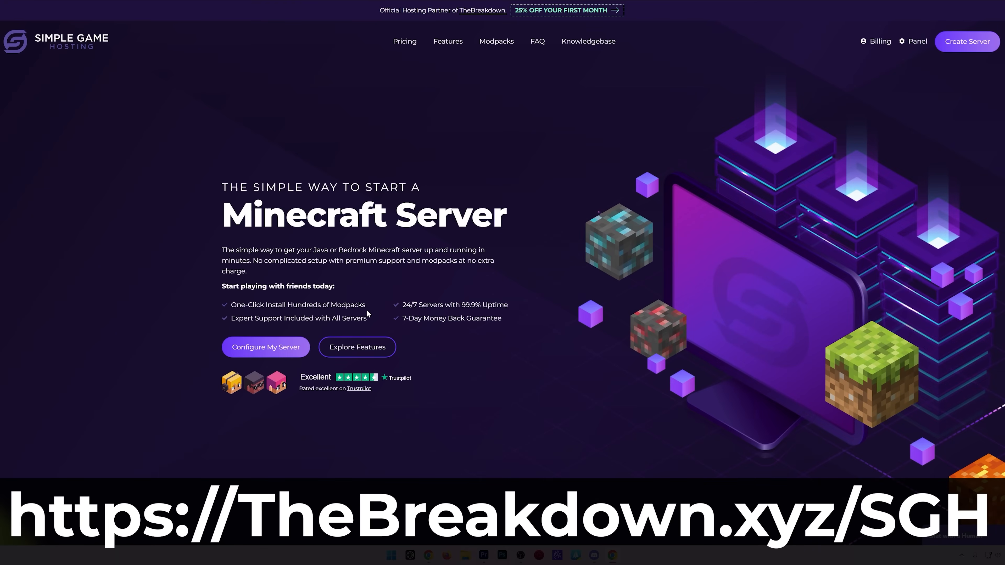
Step: Tour the Simple Game Hosting homepage and view the Minecraft server control panel
{"action": "scroll", "scroll_direction": "down", "scroll_amount": 3}
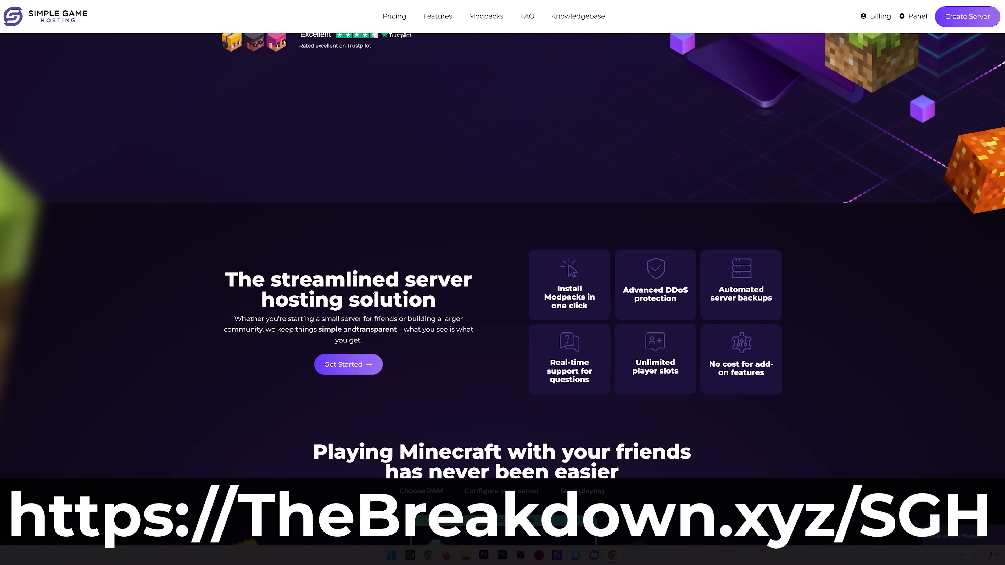
{"action": "mouse_move", "coordinate": [430, 376]}
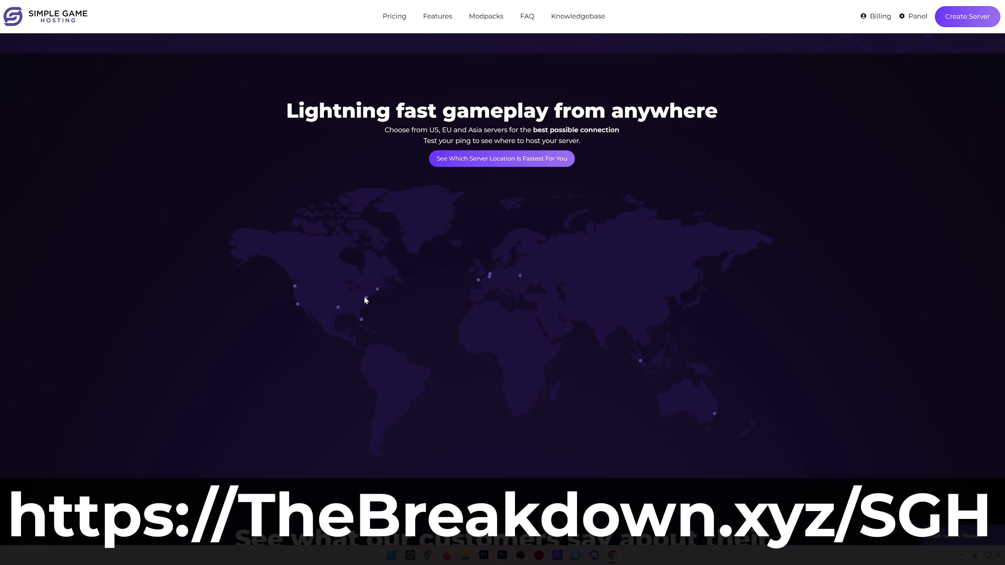
{"action": "left_click", "coordinate": [577, 16]}
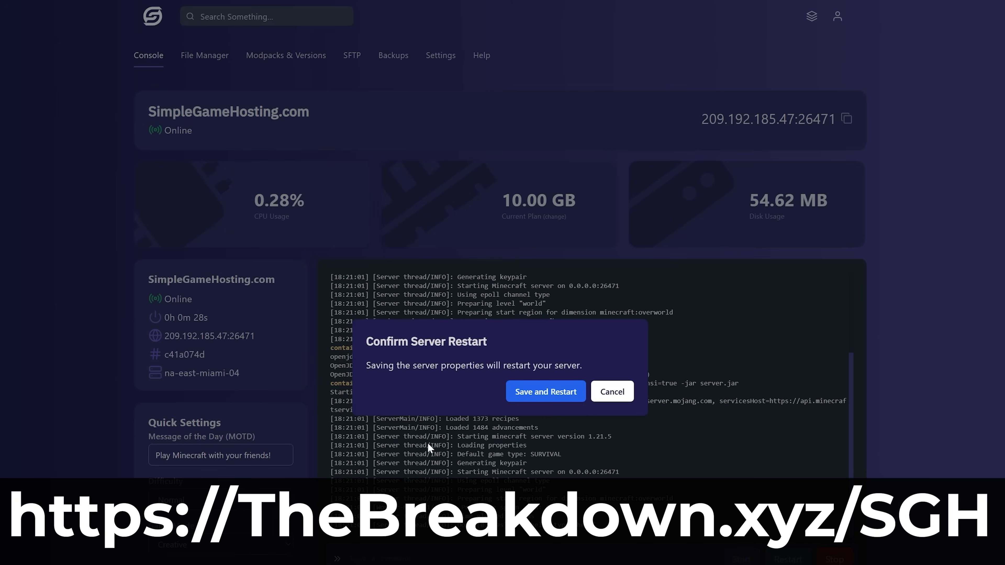
{"action": "left_click", "coordinate": [544, 390]}
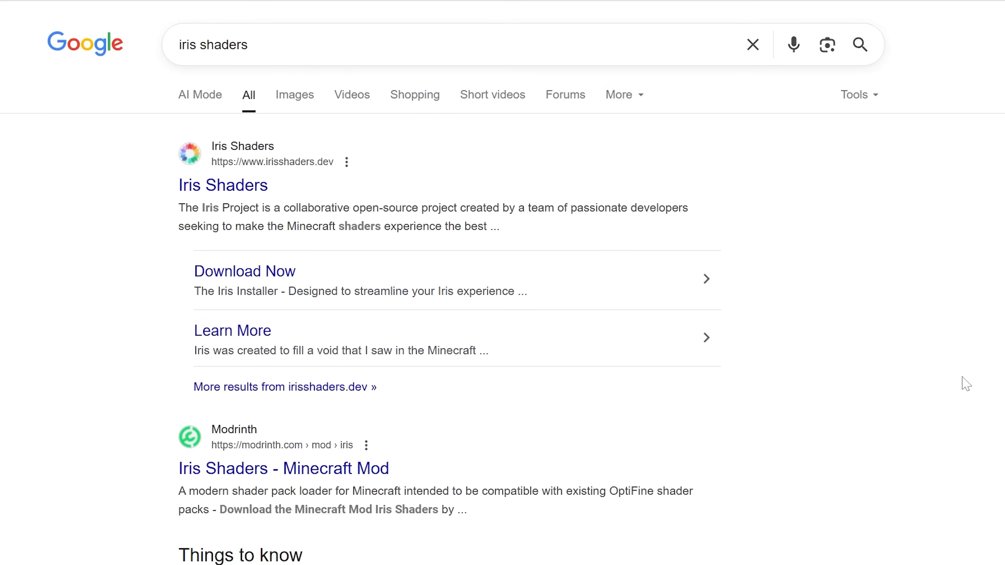
Step: Download Iris-Installer-3.2.1.jar from irisshaders.dev and show it in its Downloads folder
{"action": "left_click", "coordinate": [222, 185]}
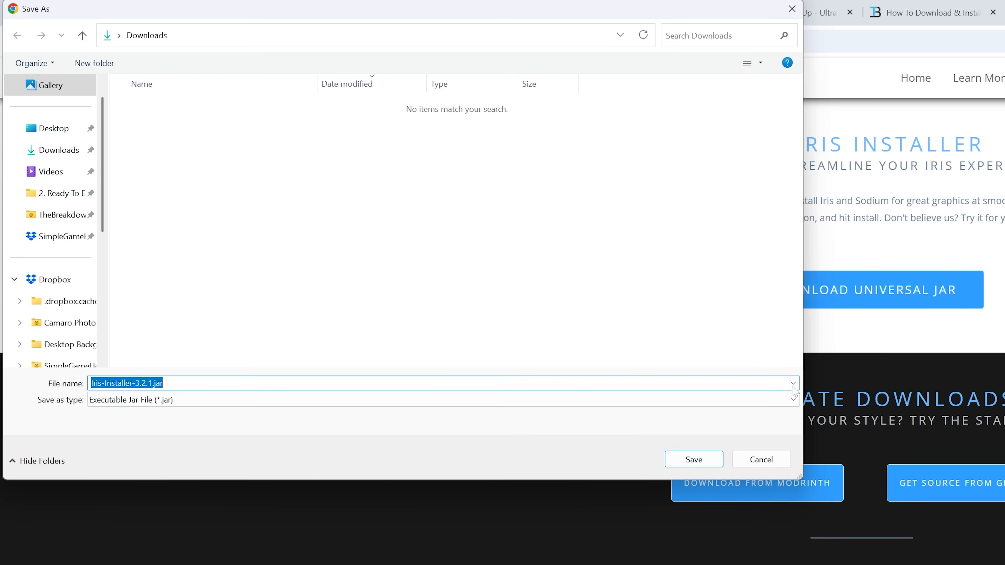
{"action": "left_click", "coordinate": [693, 459]}
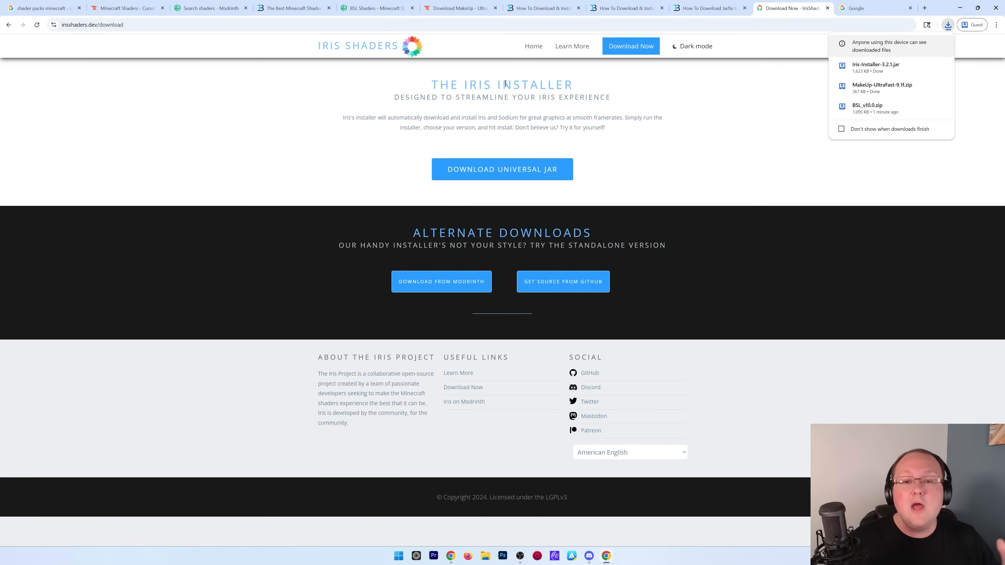
{"action": "left_click", "coordinate": [625, 8]}
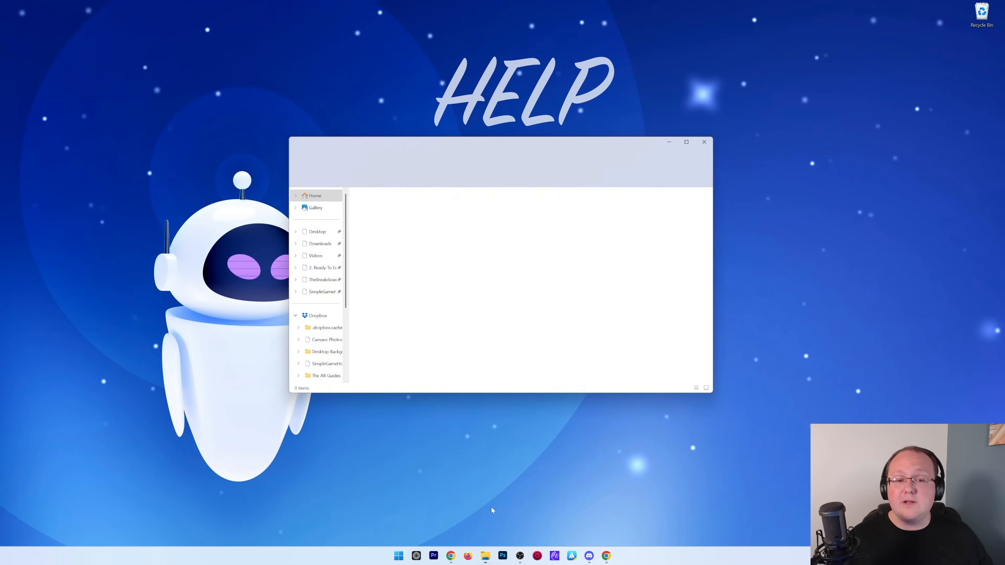
{"action": "left_click", "coordinate": [319, 243]}
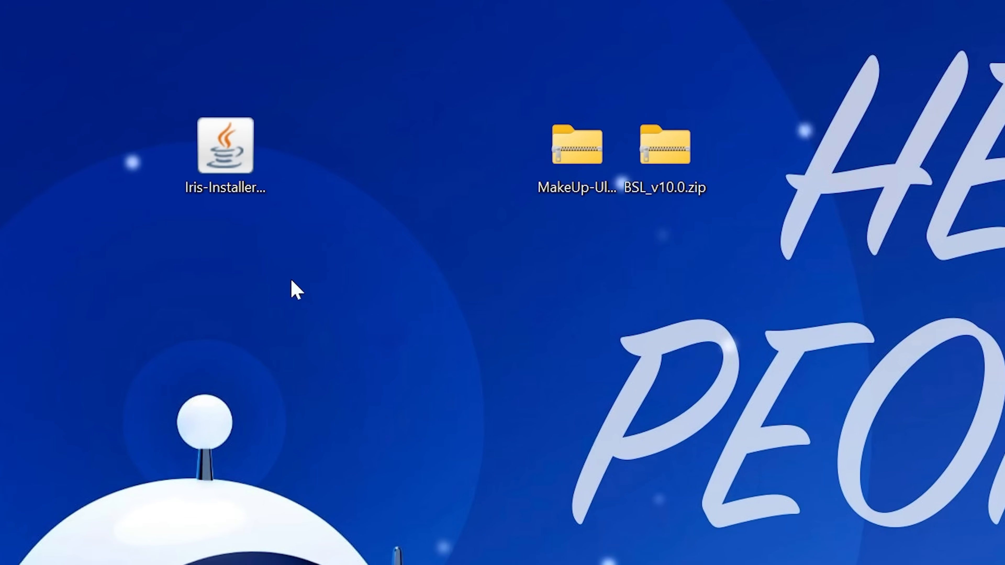
{"action": "right_click", "coordinate": [225, 145]}
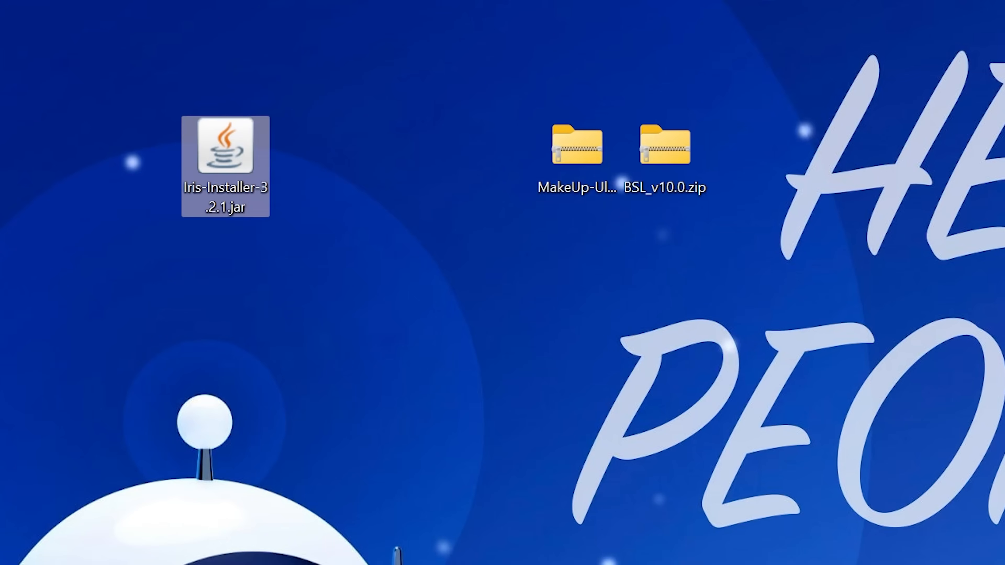
Step: Run the Iris installer for Minecraft 1.21.7 (Iris Only) to completion and close it
{"action": "double_click", "coordinate": [225, 149]}
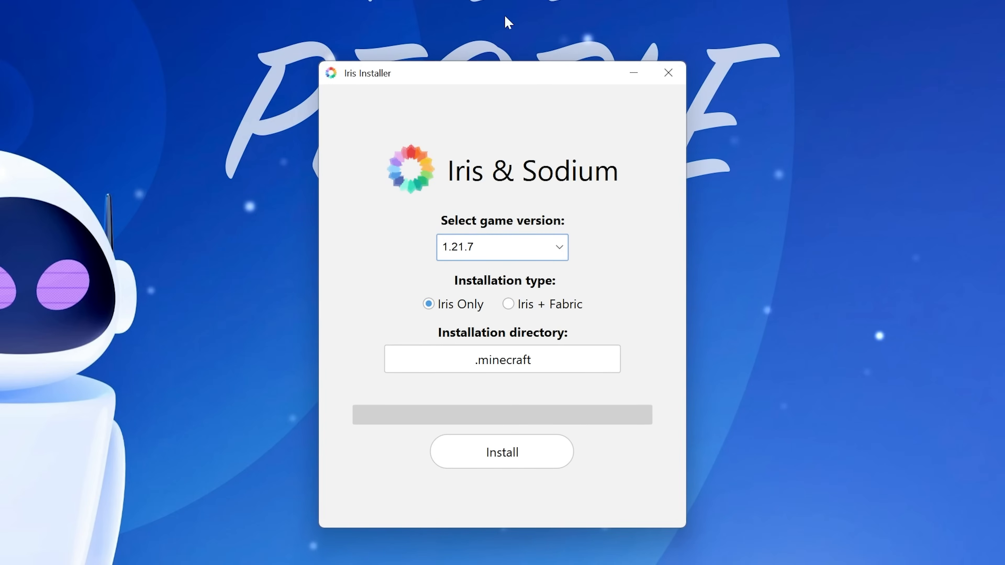
{"action": "mouse_move", "coordinate": [392, 197]}
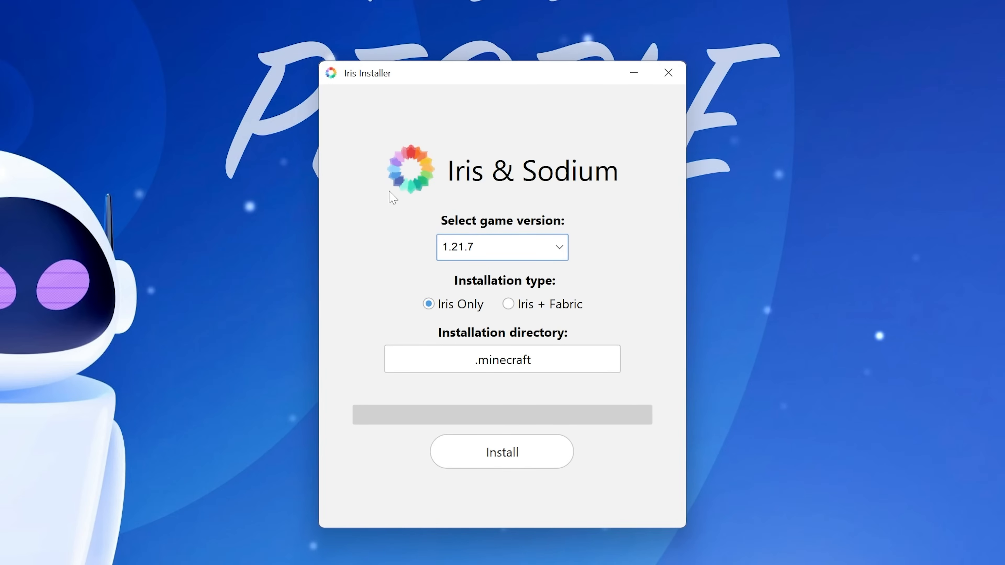
{"action": "mouse_move", "coordinate": [365, 179]}
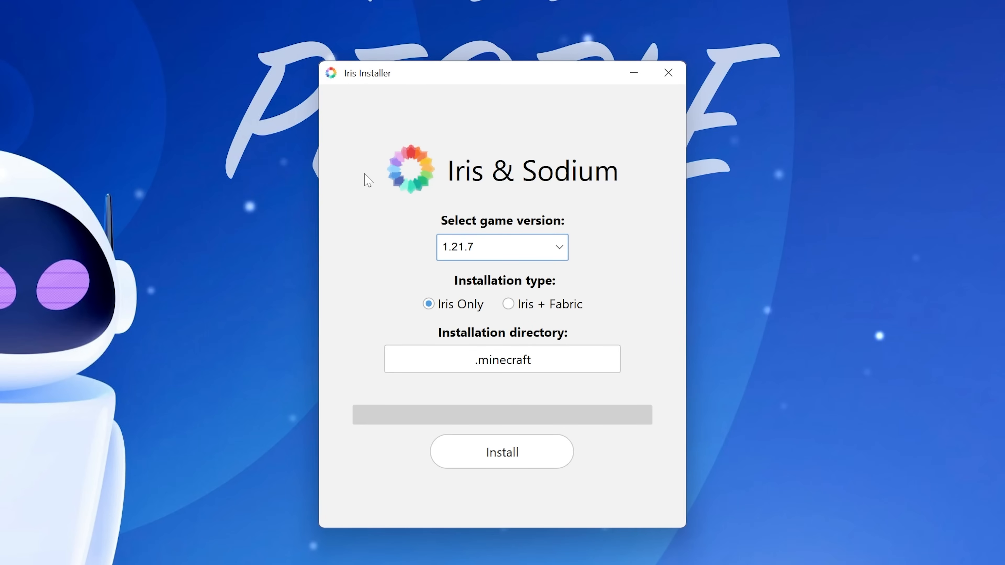
{"action": "mouse_move", "coordinate": [354, 161]}
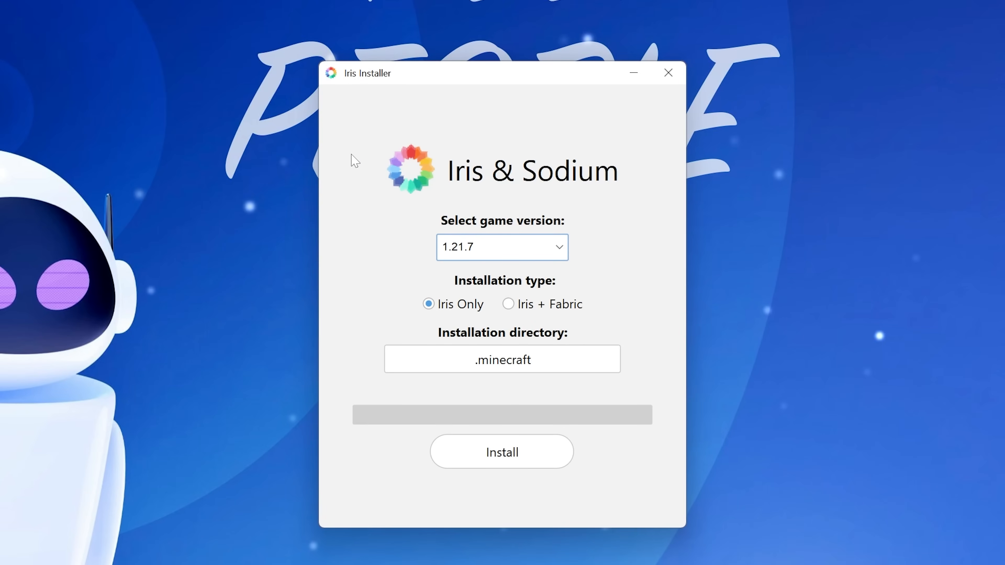
{"action": "left_click", "coordinate": [502, 247]}
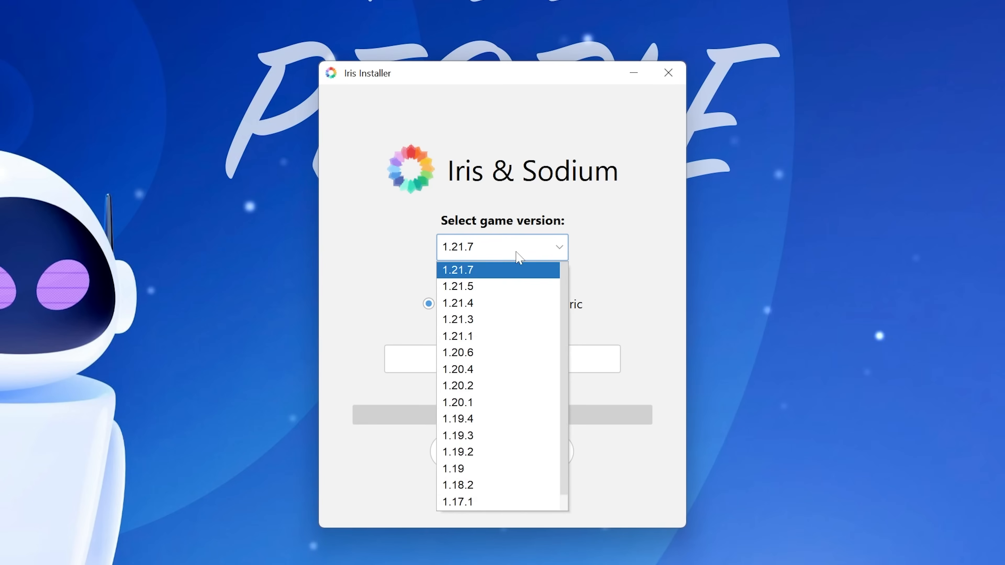
{"action": "left_click", "coordinate": [458, 270]}
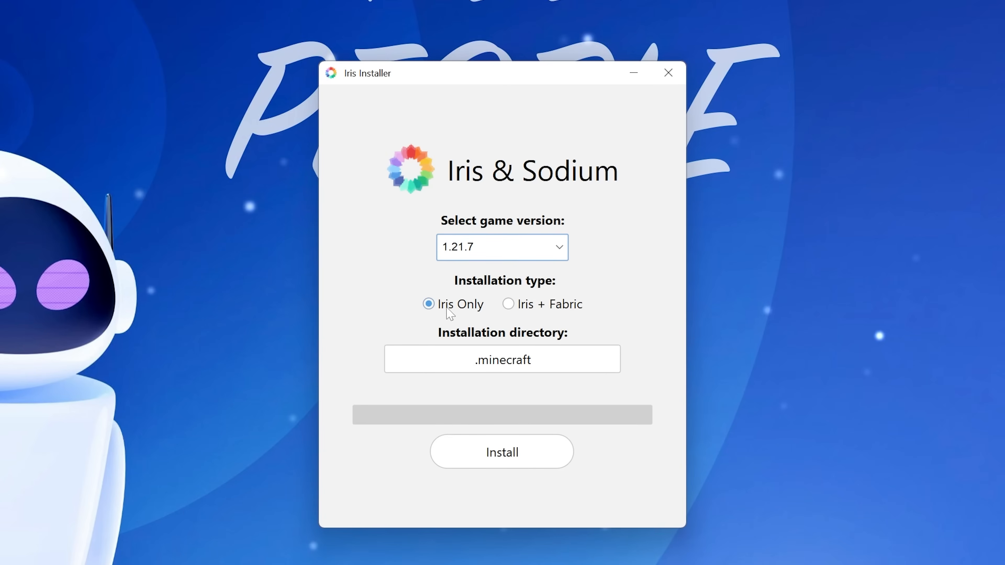
{"action": "left_click", "coordinate": [502, 451]}
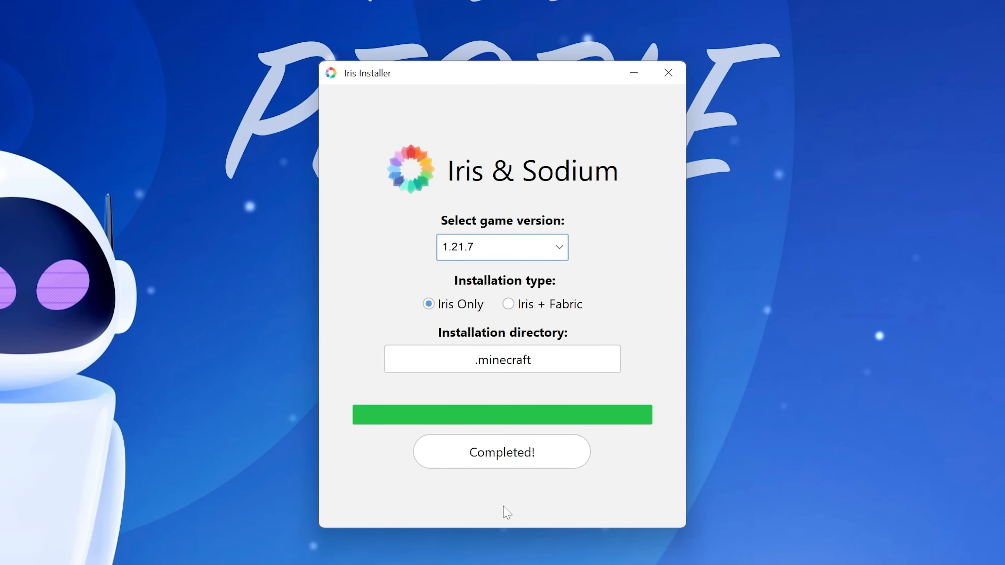
{"action": "mouse_move", "coordinate": [487, 476]}
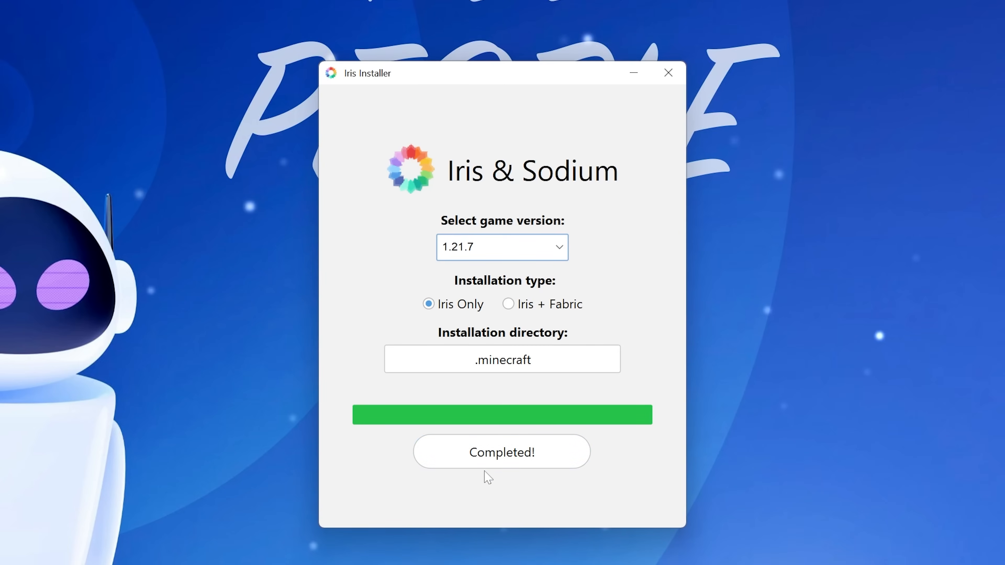
{"action": "left_click", "coordinate": [667, 72]}
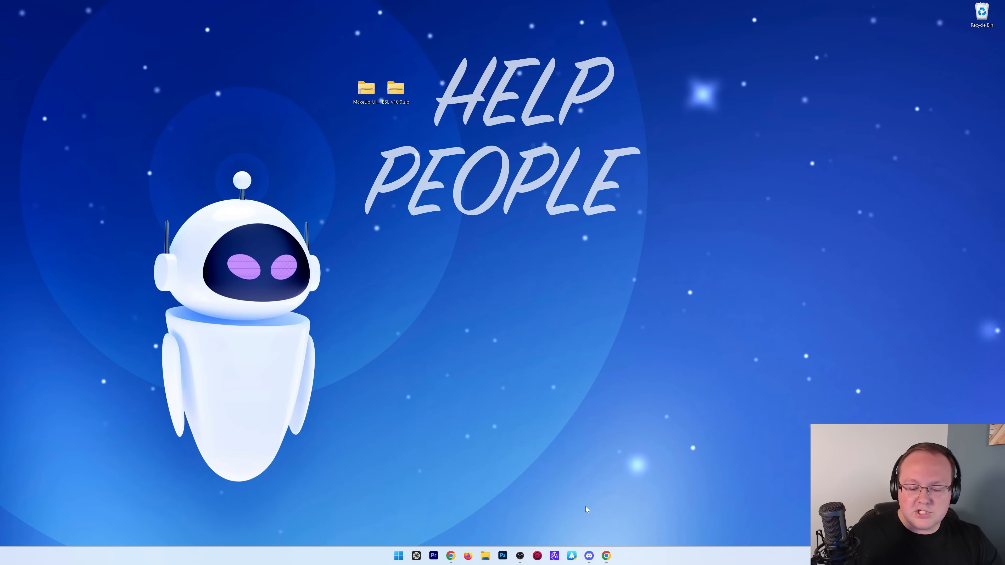
Step: Launch the Iris & Sodium for 1.21.7 installation from Minecraft Launcher, accepting the mod warning
{"action": "left_click", "coordinate": [398, 554]}
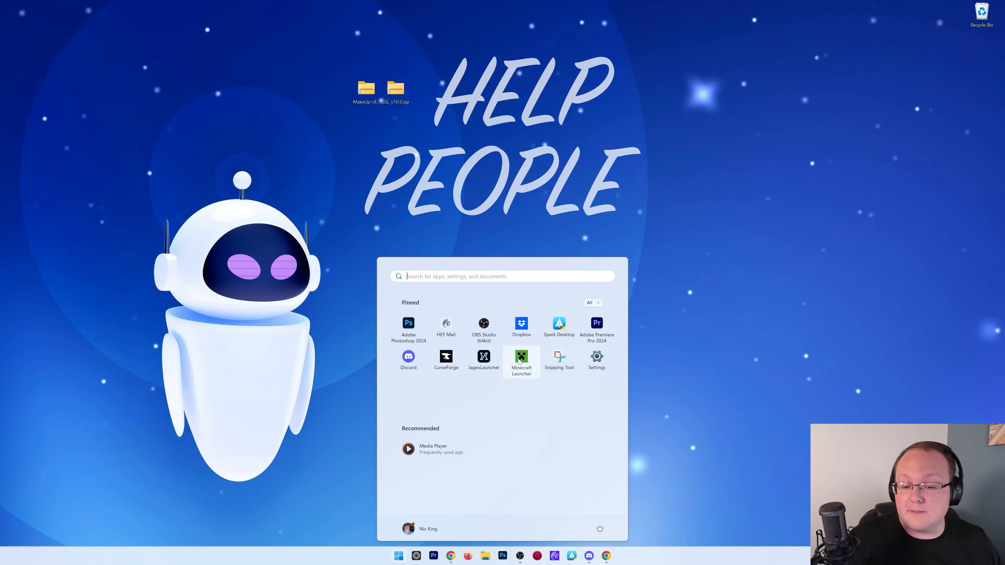
{"action": "left_click", "coordinate": [520, 361]}
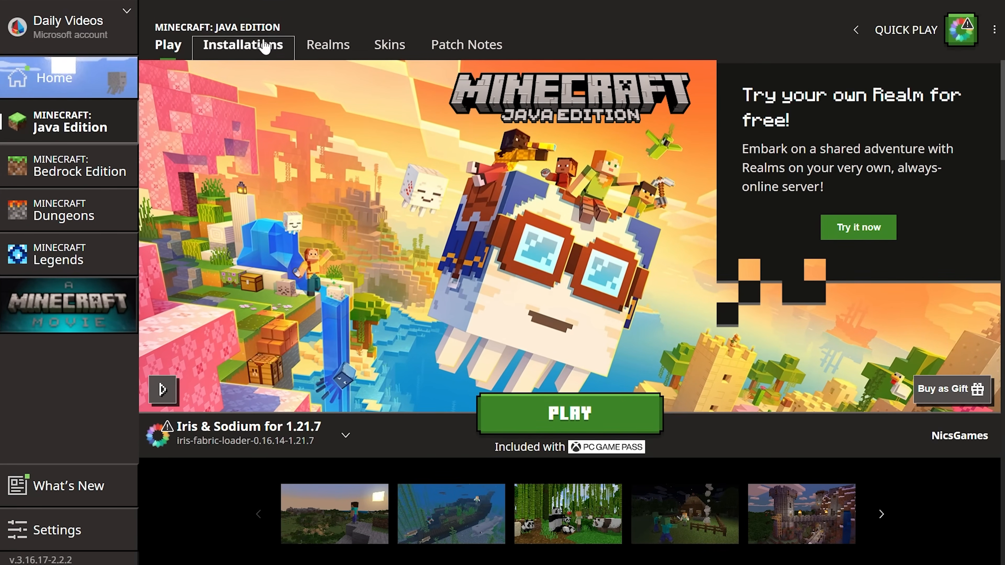
{"action": "left_click", "coordinate": [242, 44]}
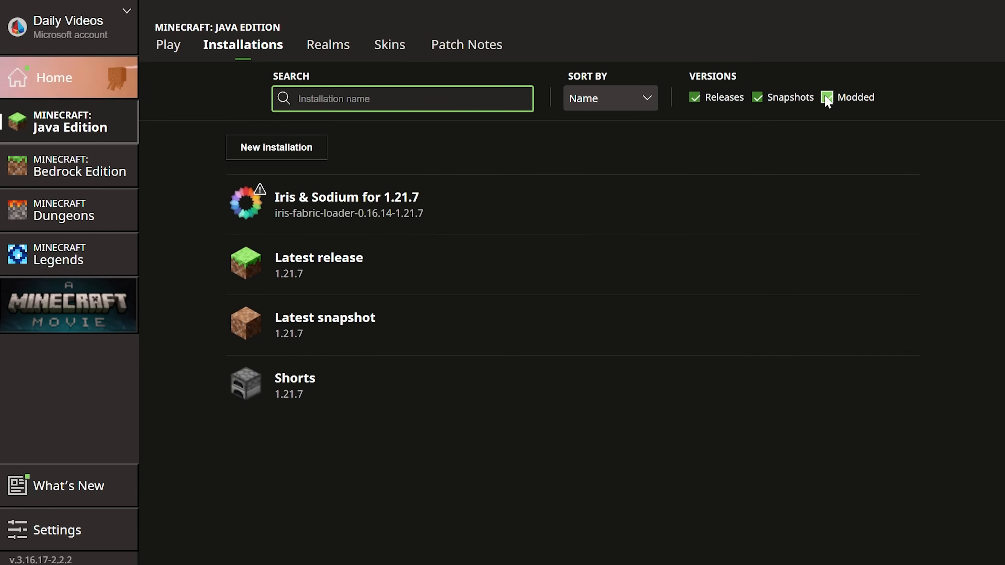
{"action": "mouse_move", "coordinate": [485, 215]}
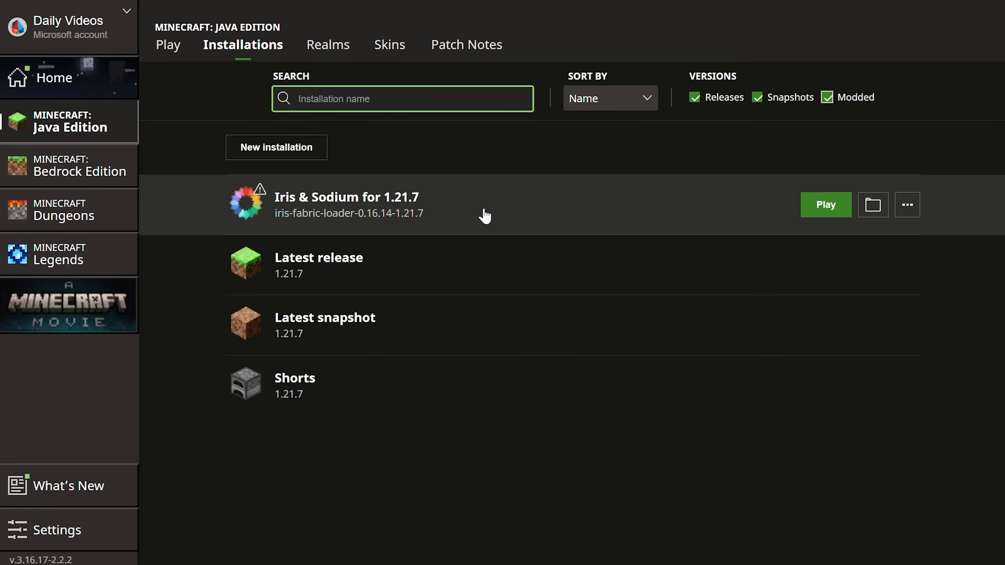
{"action": "left_click", "coordinate": [824, 204]}
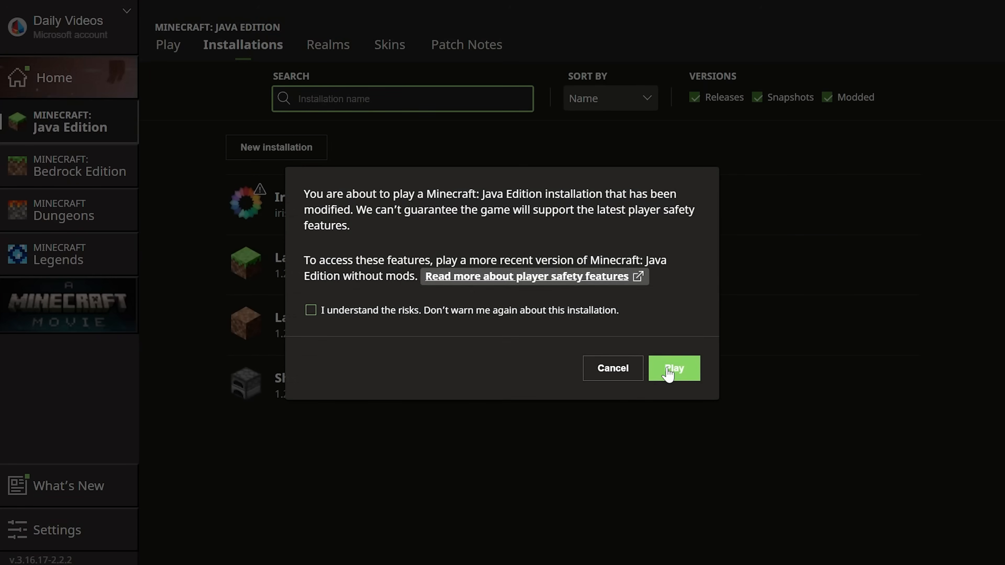
{"action": "left_click", "coordinate": [672, 368]}
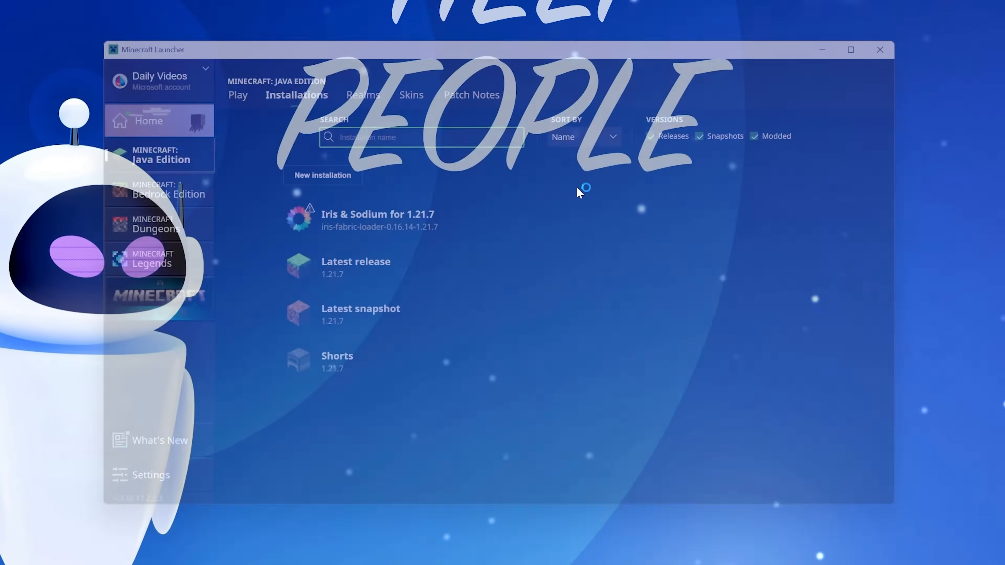
{"action": "left_click", "coordinate": [880, 49]}
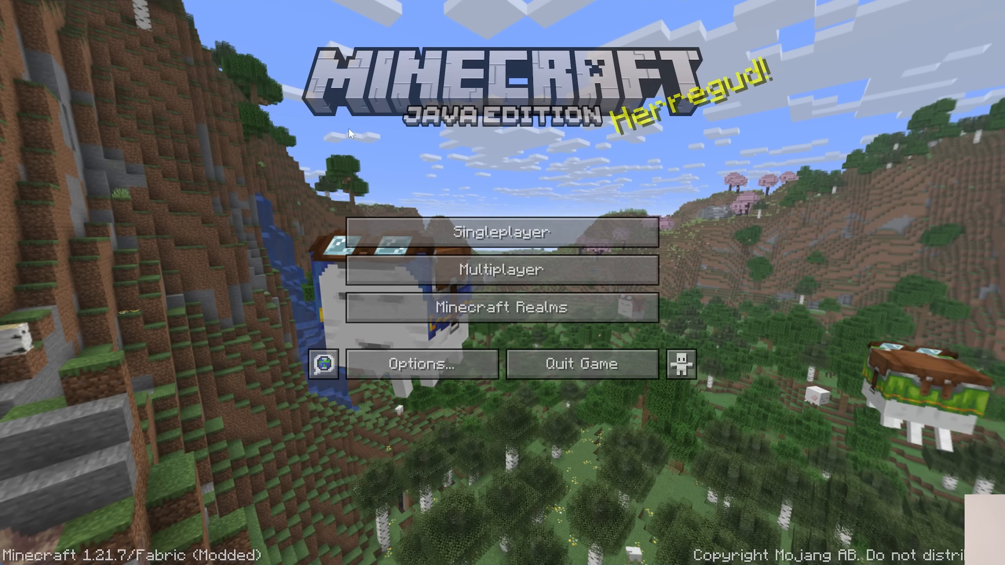
Step: Reach the Iris Shader Packs menu through Video Settings
{"action": "left_click", "coordinate": [323, 364]}
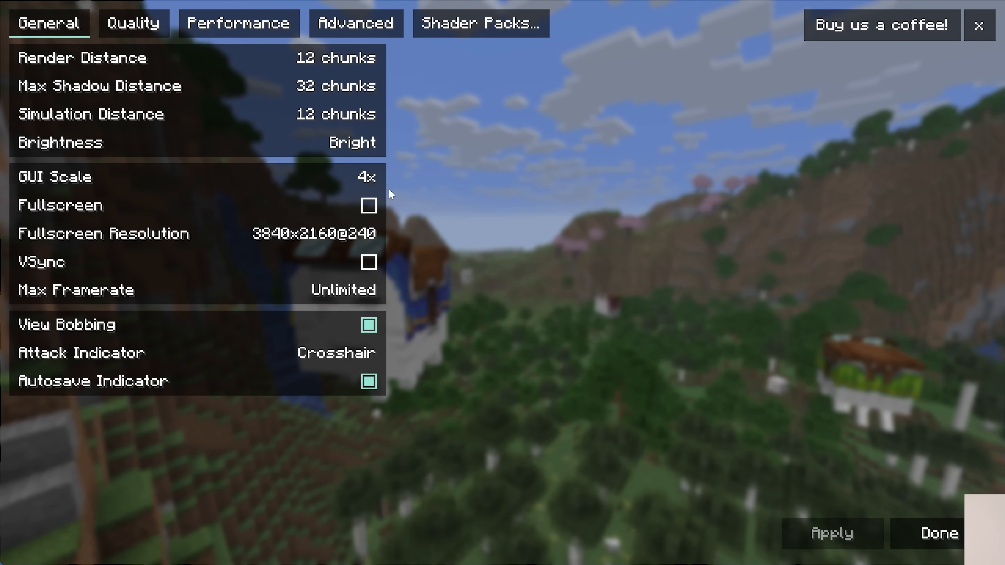
{"action": "left_click", "coordinate": [480, 24]}
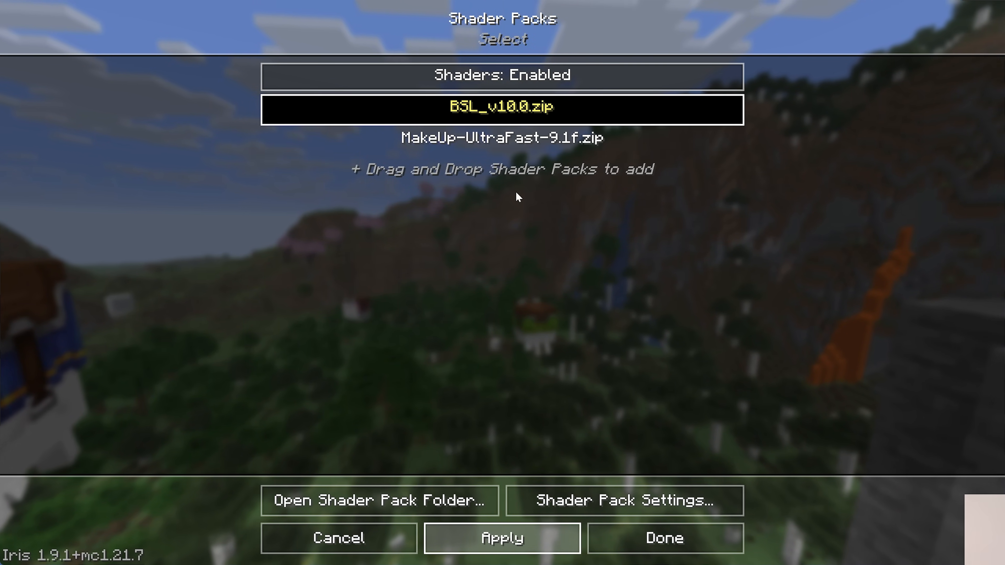
Step: View the BSL v10.0 shader settings on the High profile and finish
{"action": "left_click", "coordinate": [625, 500]}
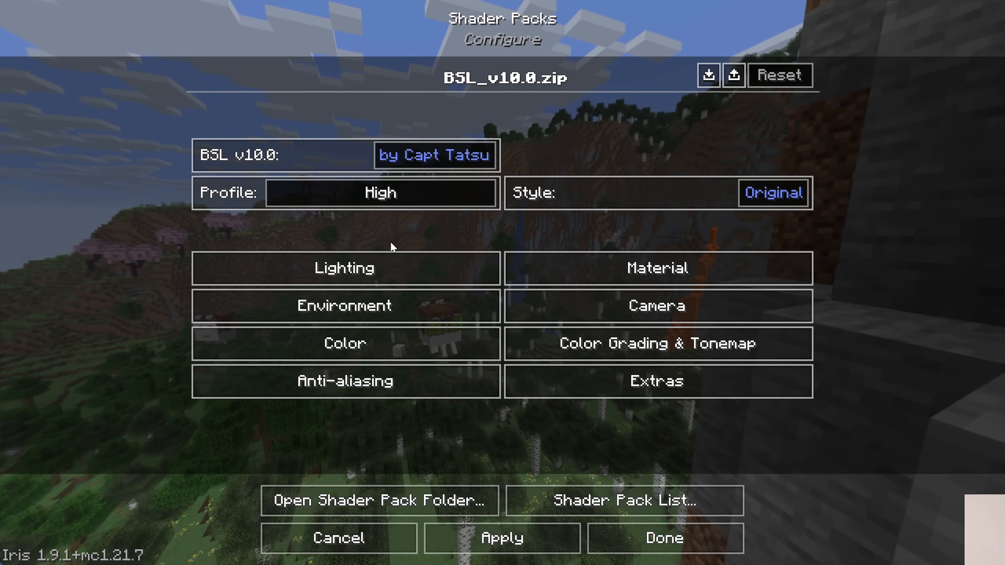
{"action": "left_click", "coordinate": [663, 537]}
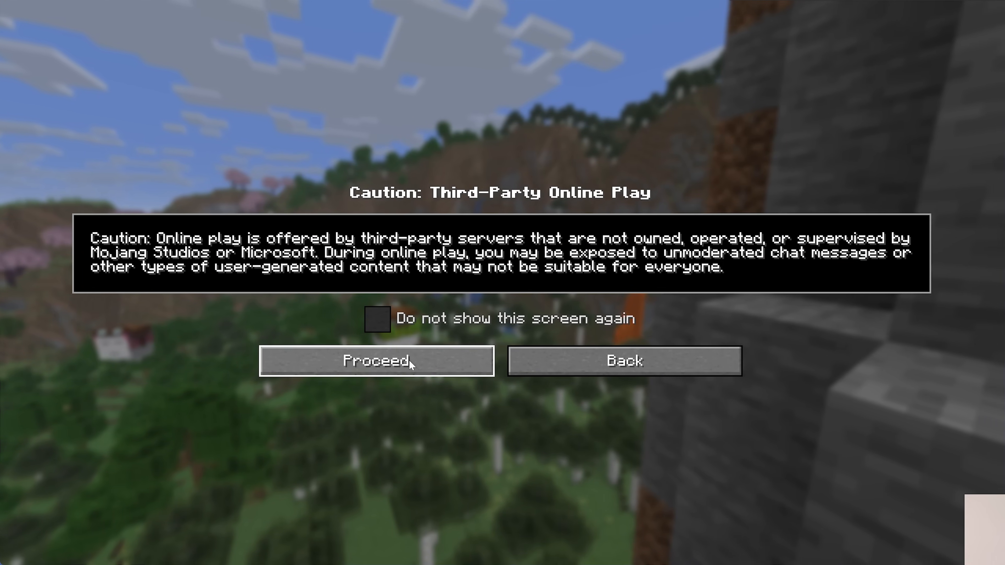
Step: Proceed past the online play caution into the server village and bring up the shader list
{"action": "left_click", "coordinate": [376, 360]}
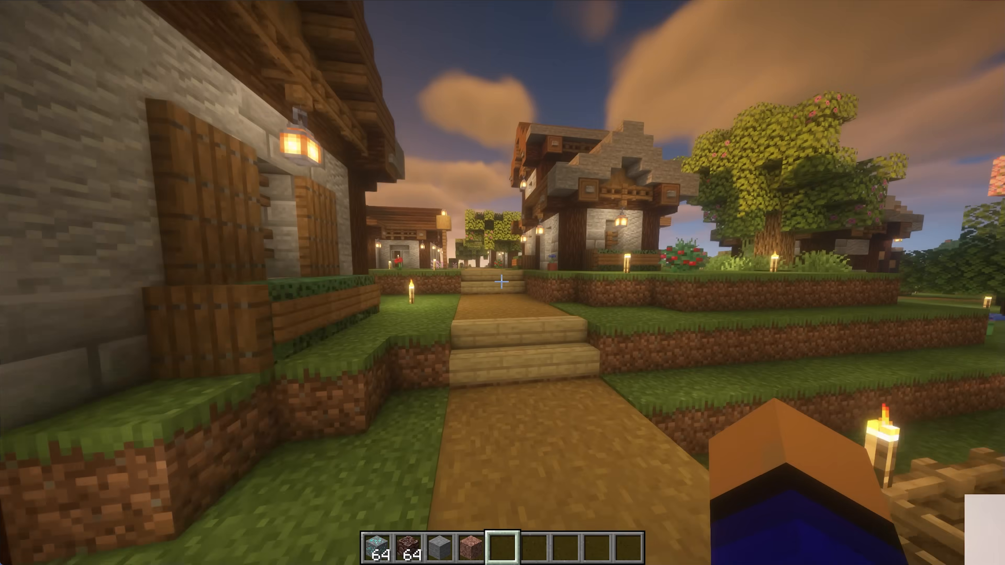
{"action": "key", "text": "Escape"}
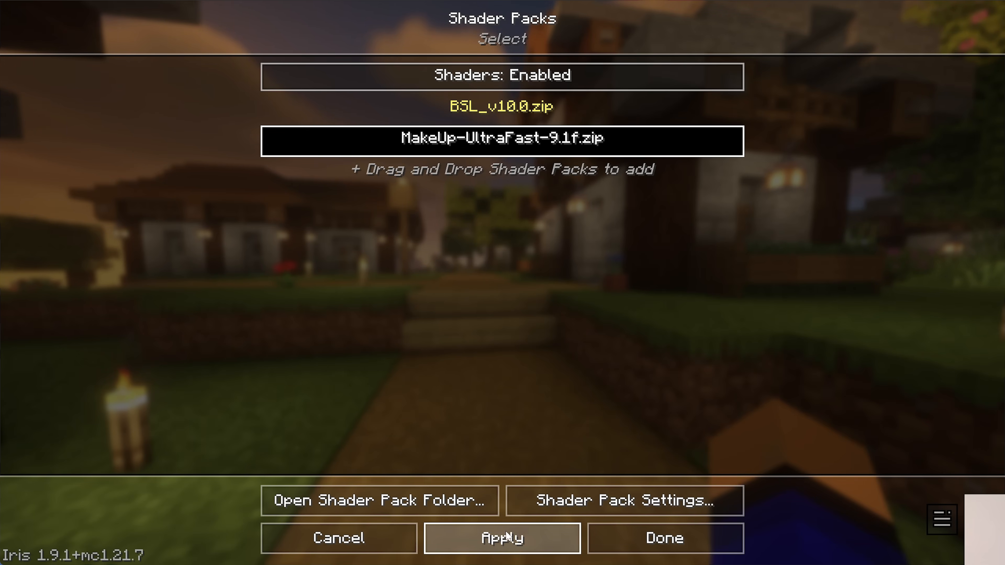
Step: Apply MakeUp-UltraFast-9.1f.zip as the active shader and return to the village to view it
{"action": "left_click", "coordinate": [501, 537]}
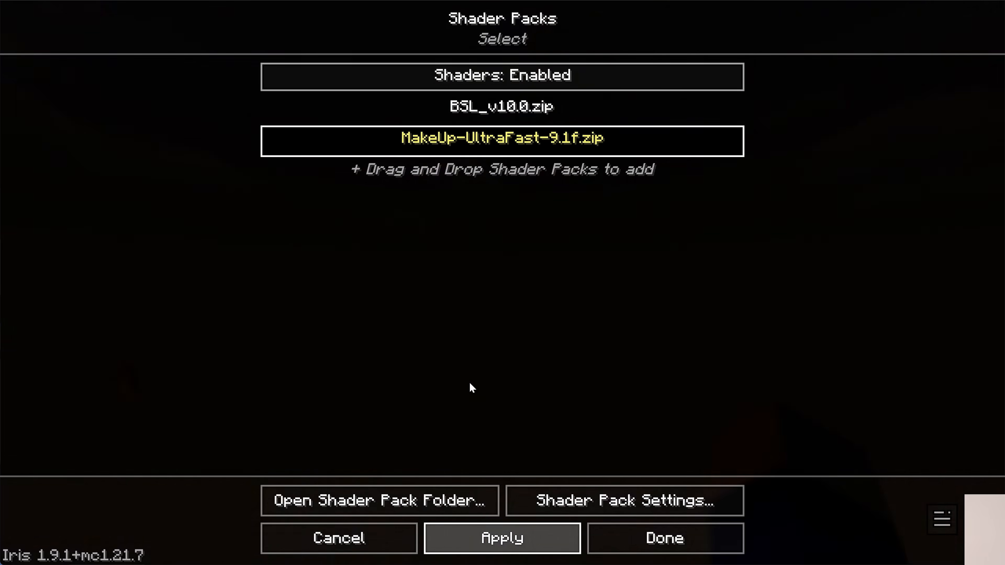
{"action": "left_click", "coordinate": [663, 537]}
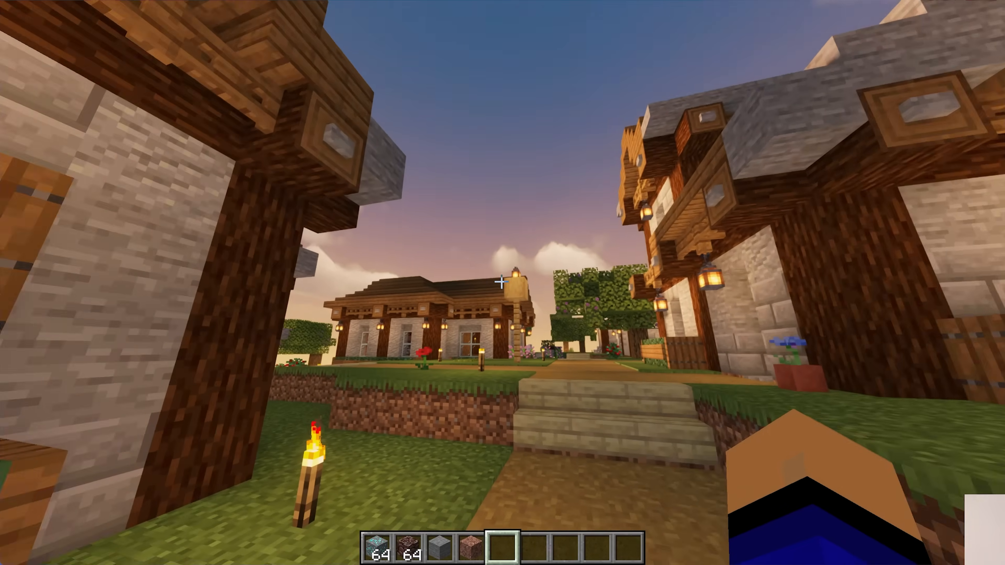
{"action": "mouse_move", "coordinate": [503, 283]}
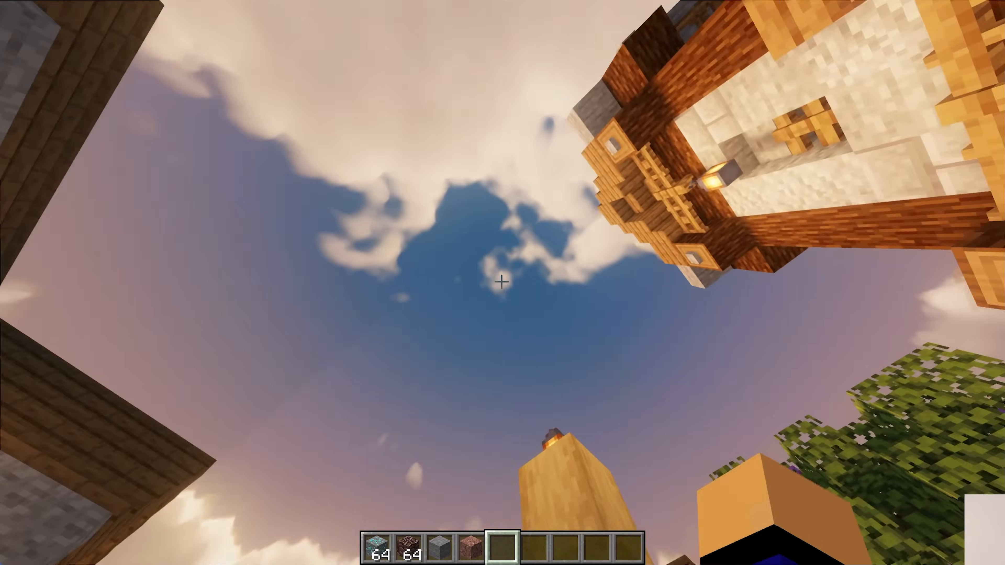
{"action": "mouse_move", "coordinate": [502, 282]}
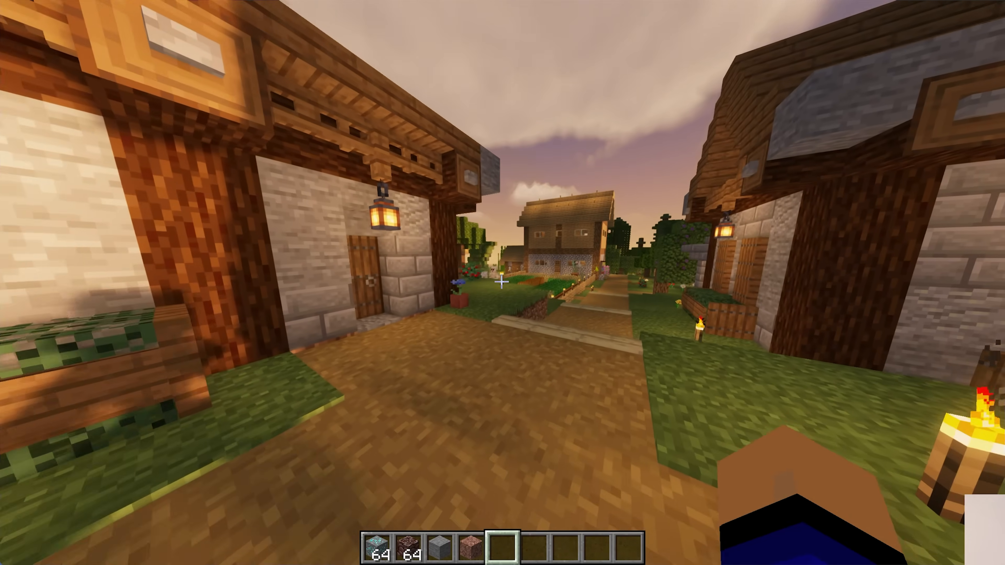
{"action": "mouse_move", "coordinate": [502, 282]}
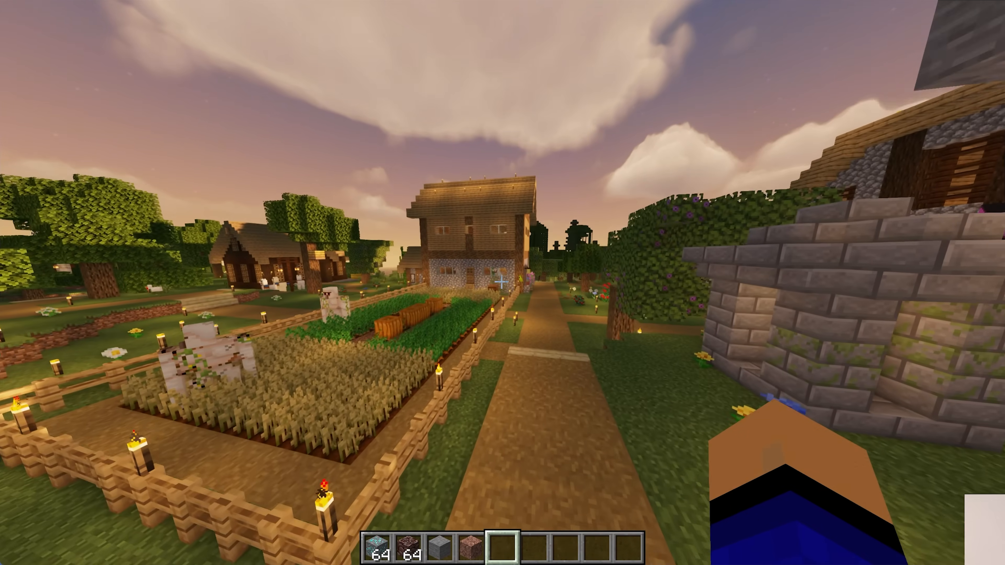